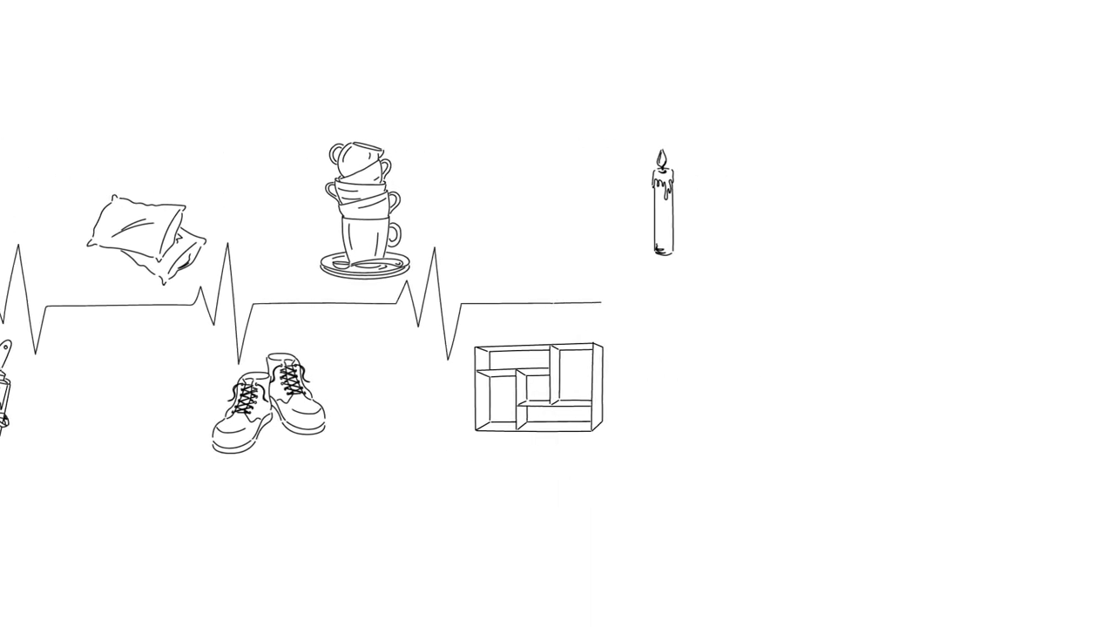
scroll(left, 3)
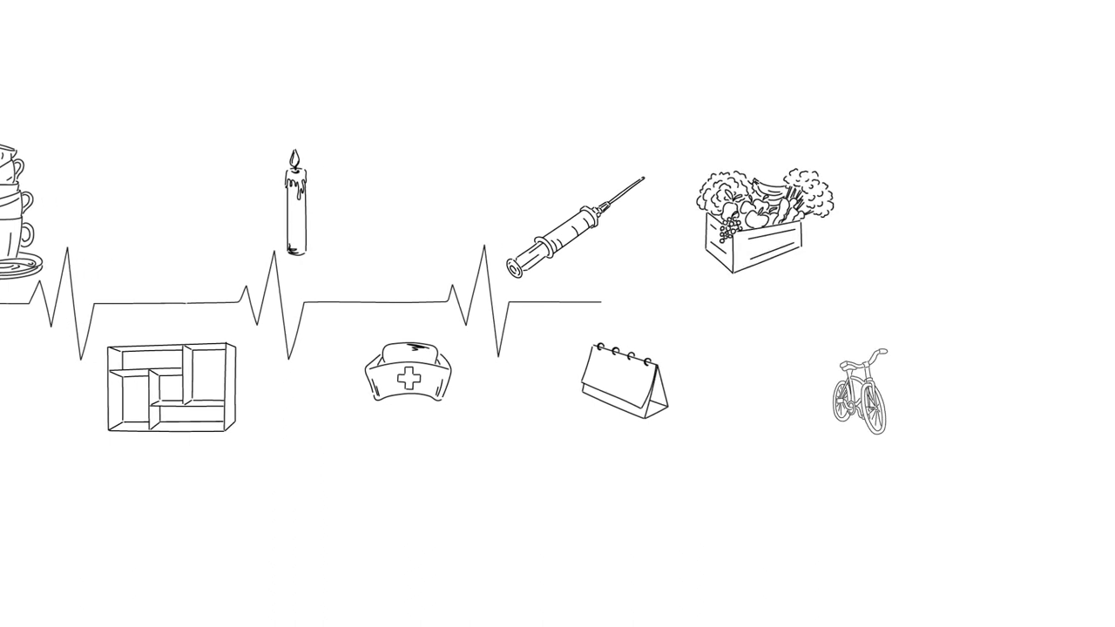